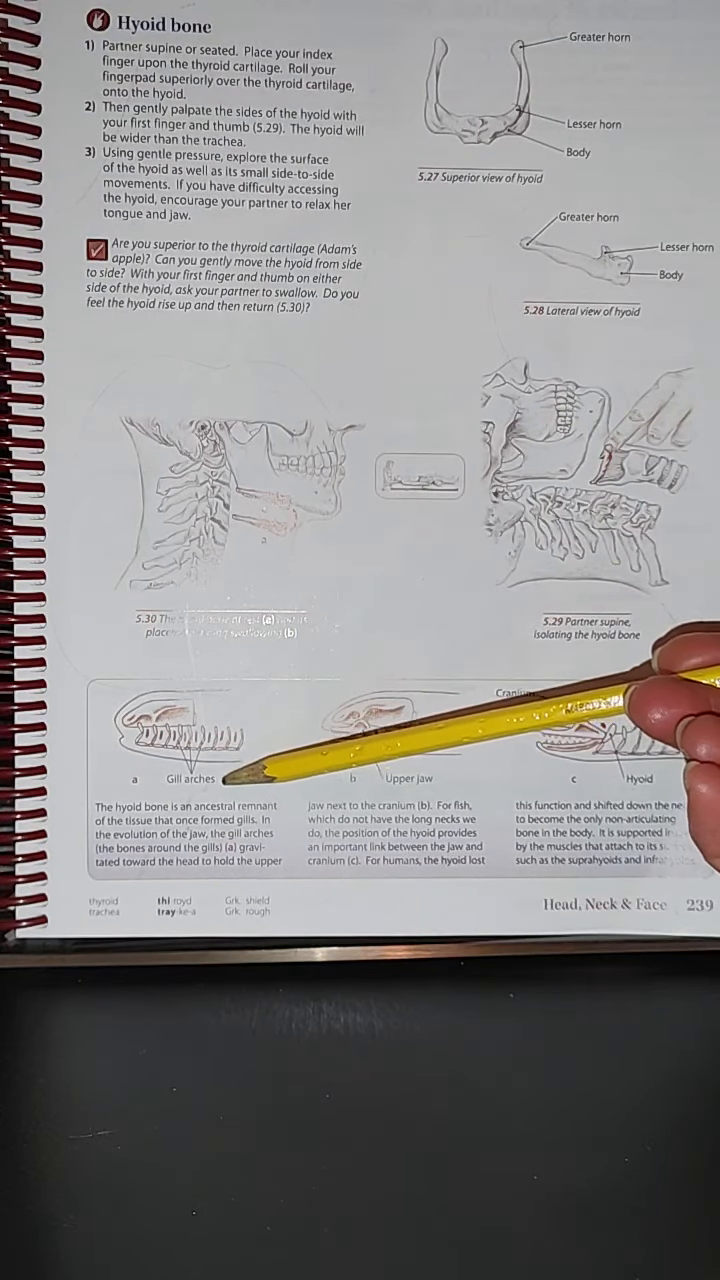
mouse_move(650, 720)
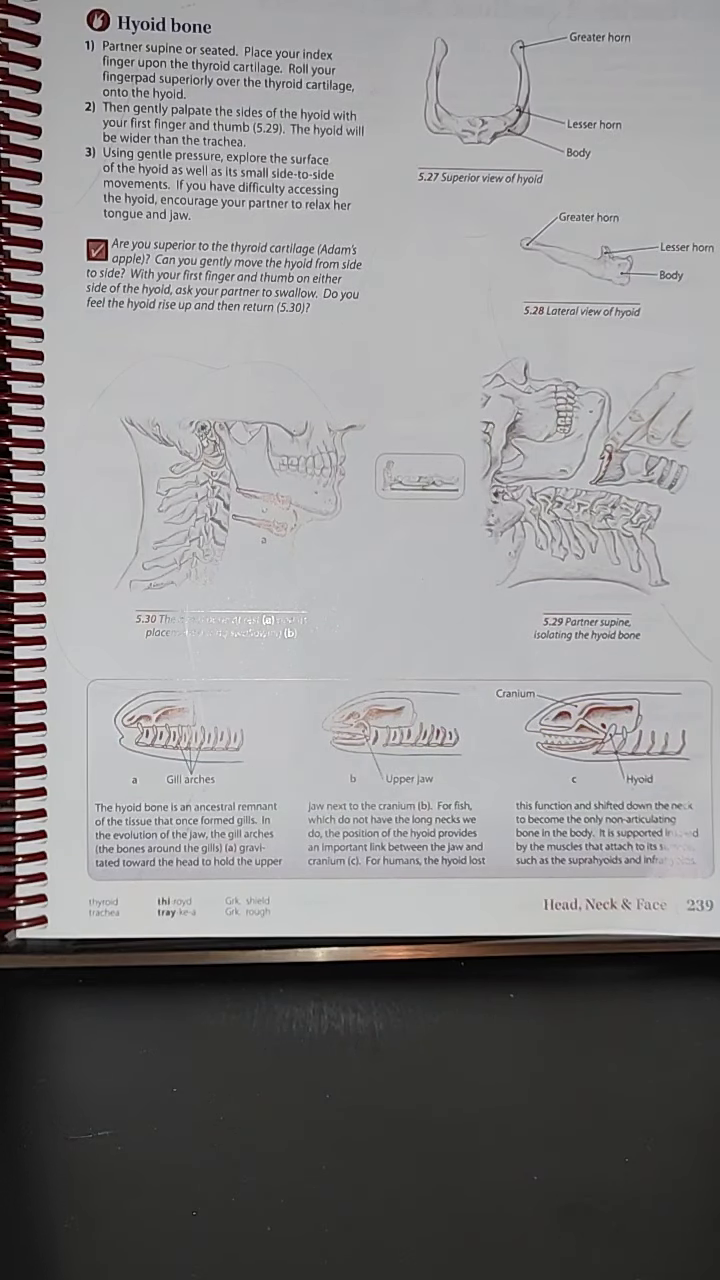